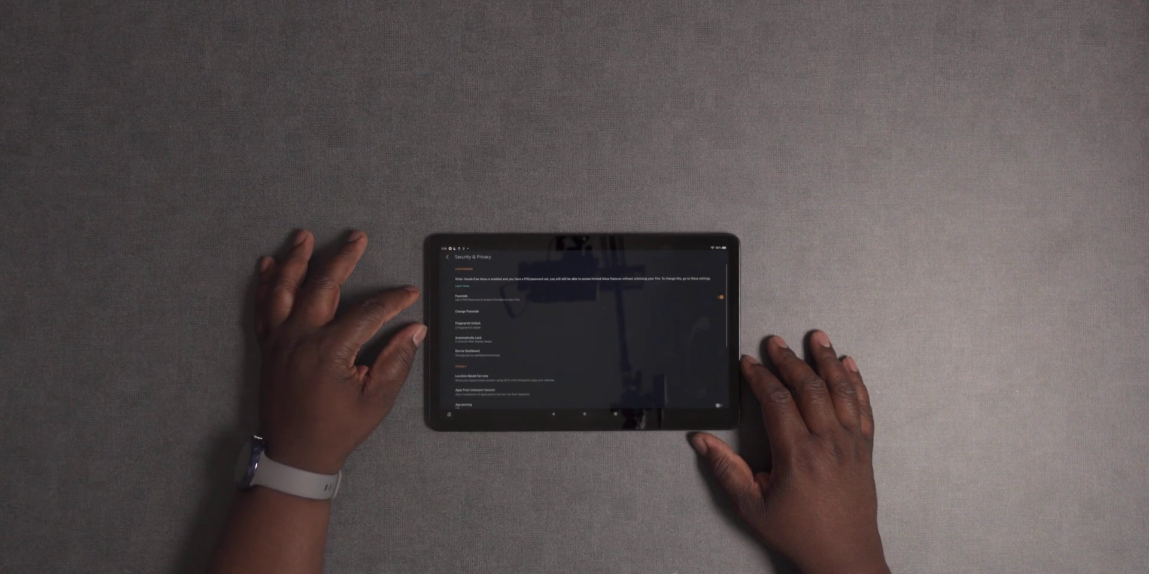
Scroll through the tablet's Security & Privacy settings page
scroll("up", 3)
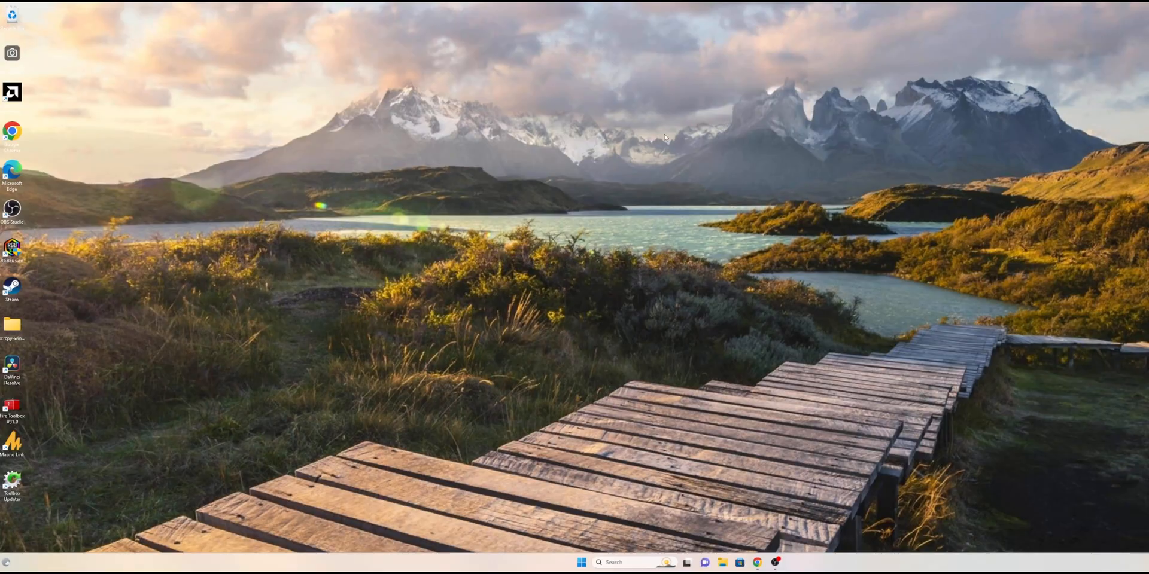
mouse_move(143, 149)
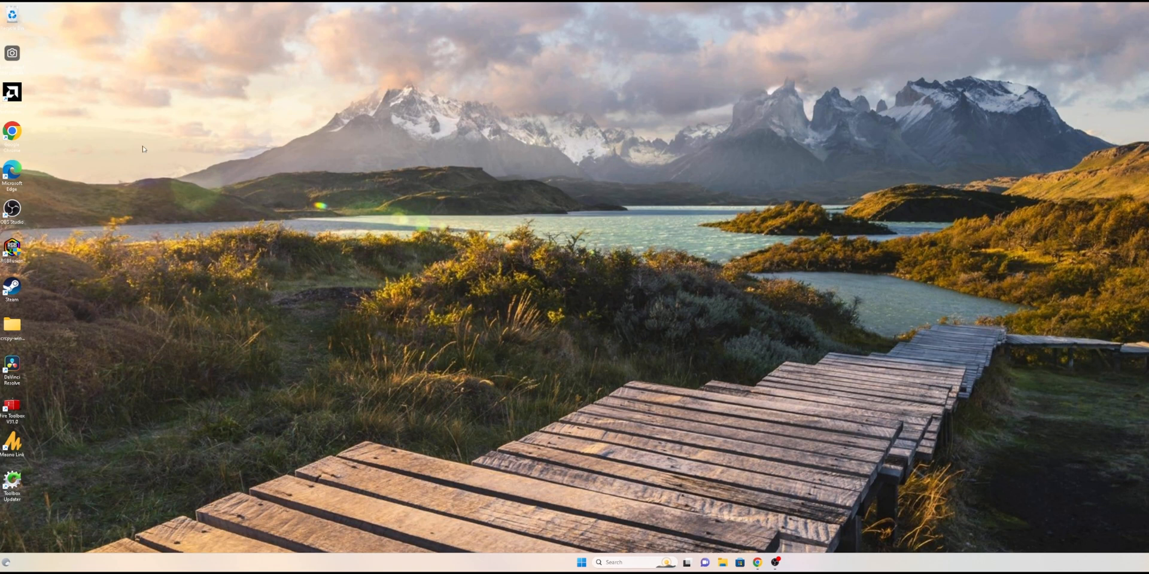
Open Chrome and go to the XDA Forums Fire Toolbox V31.0 result for 'fire toolbox'
left_click(757, 562)
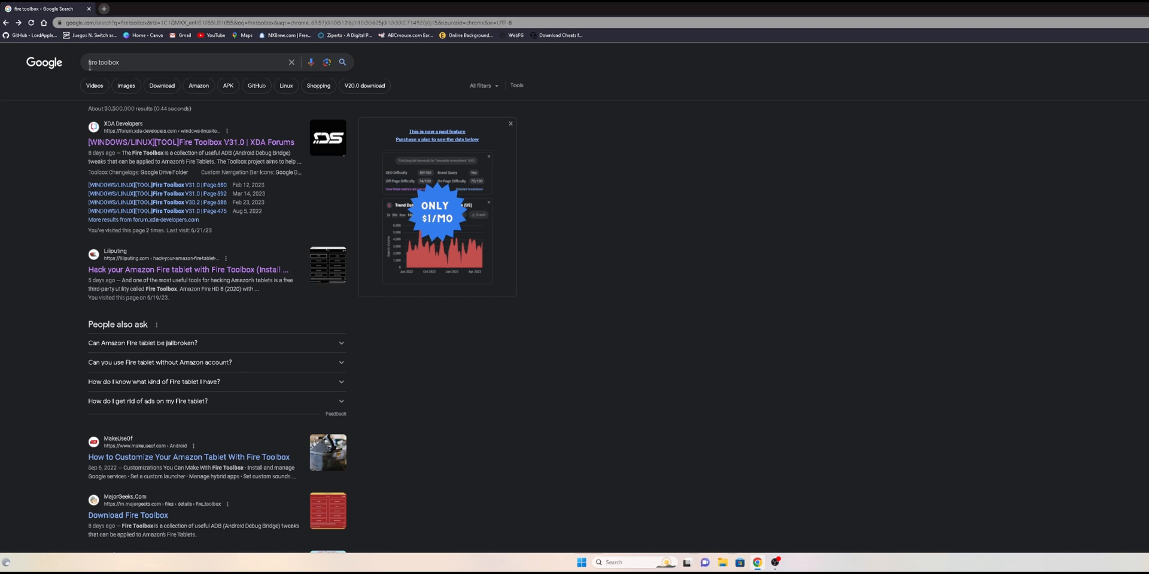
mouse_move(65, 79)
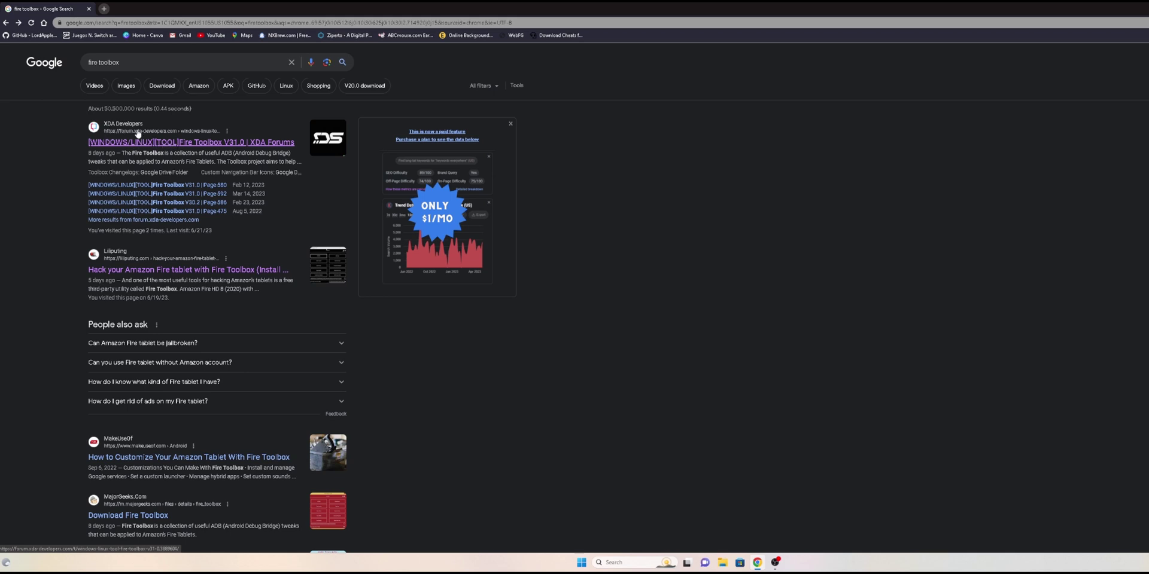
left_click(190, 143)
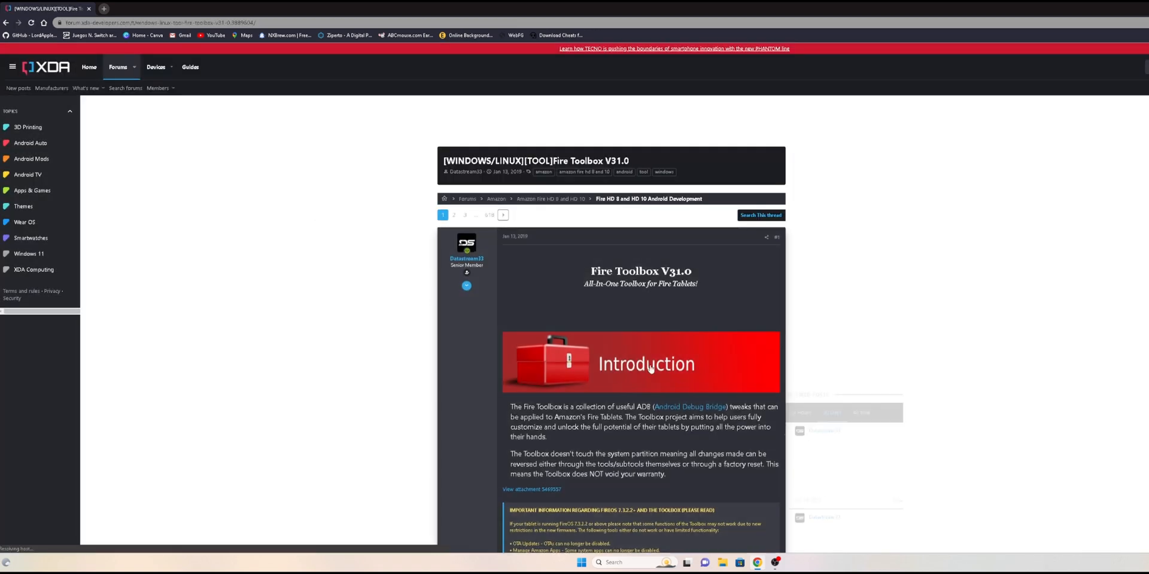
Scroll past the Introduction and device generation table to the Downloads section
scroll("down", 3)
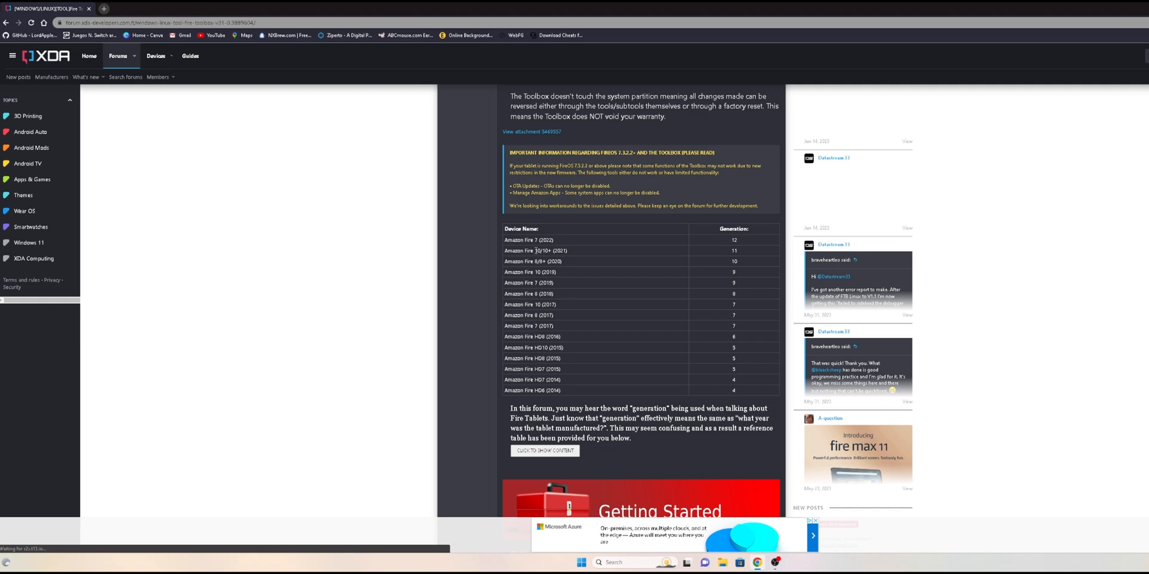
mouse_move(540, 256)
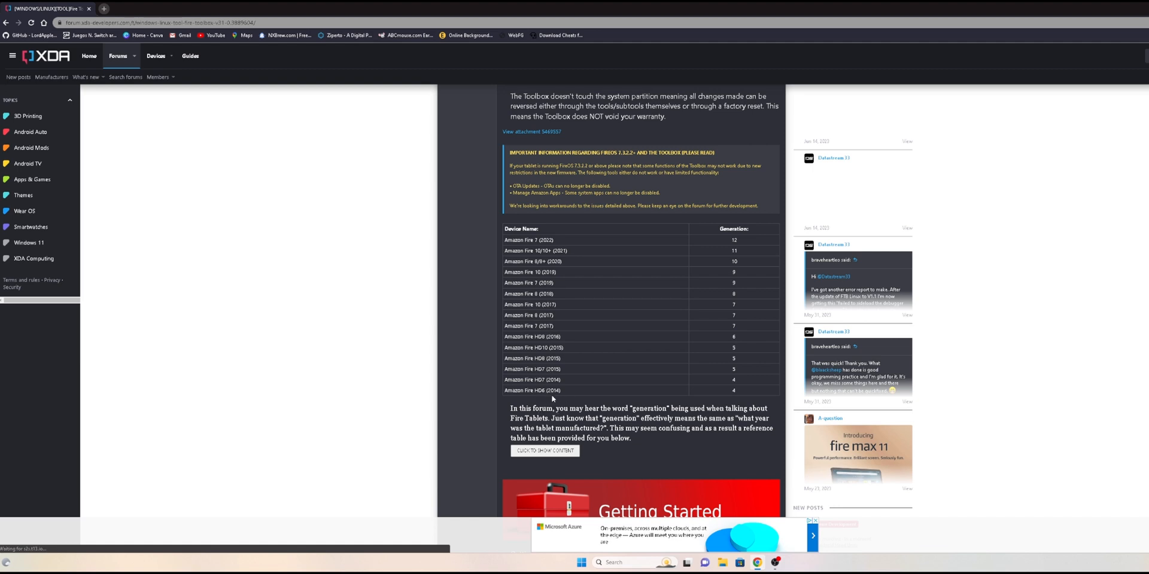
scroll("down", 3)
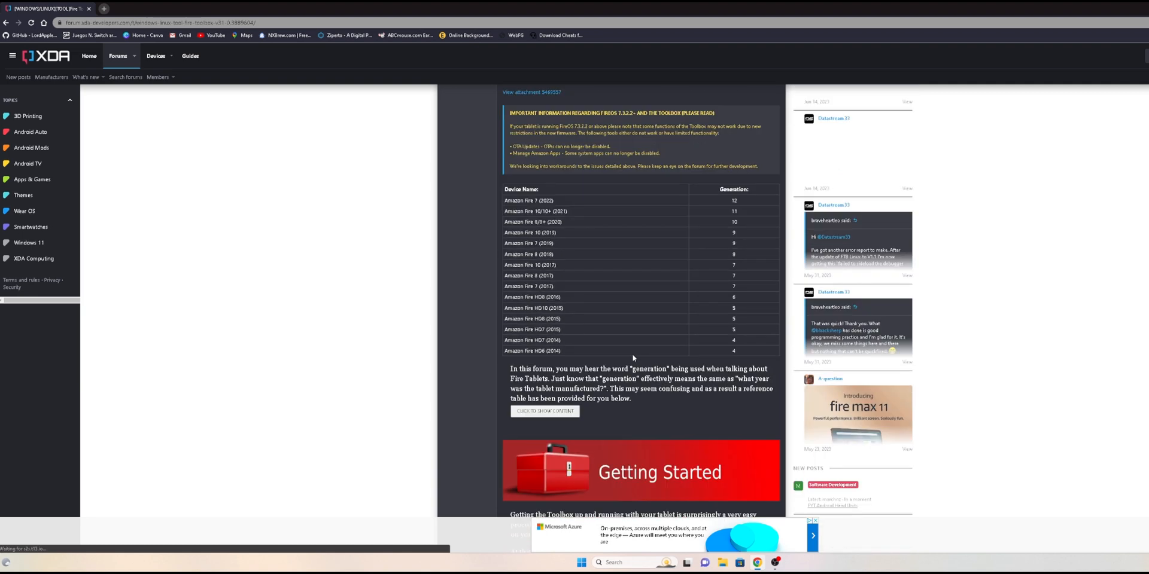
scroll("down", 3)
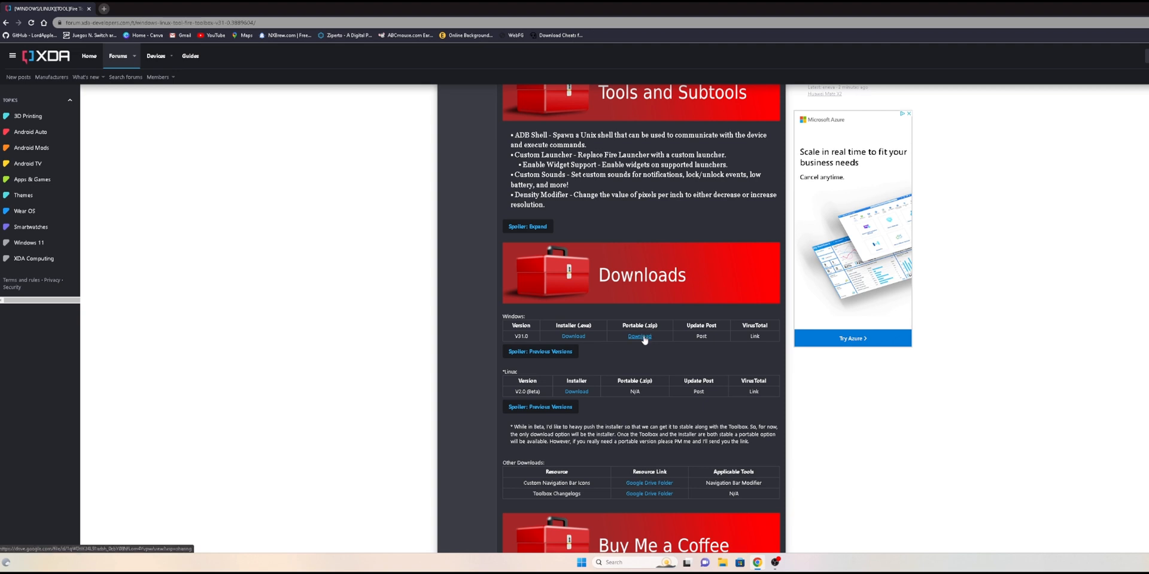
mouse_move(573, 336)
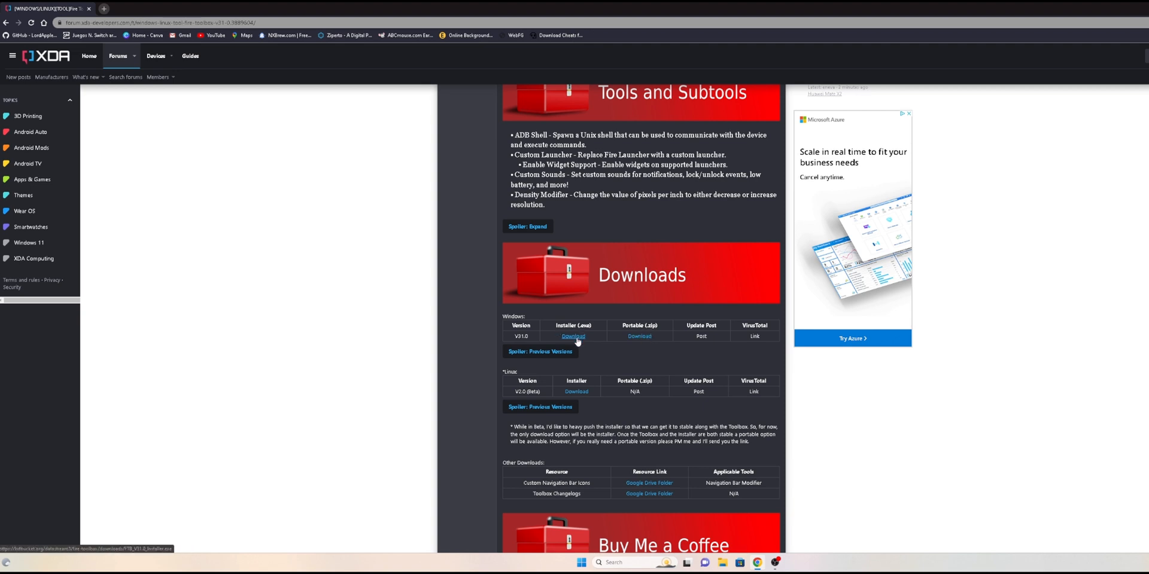
Download the Installer (.exe) for Windows V31.0 from the Downloads section
left_click(574, 337)
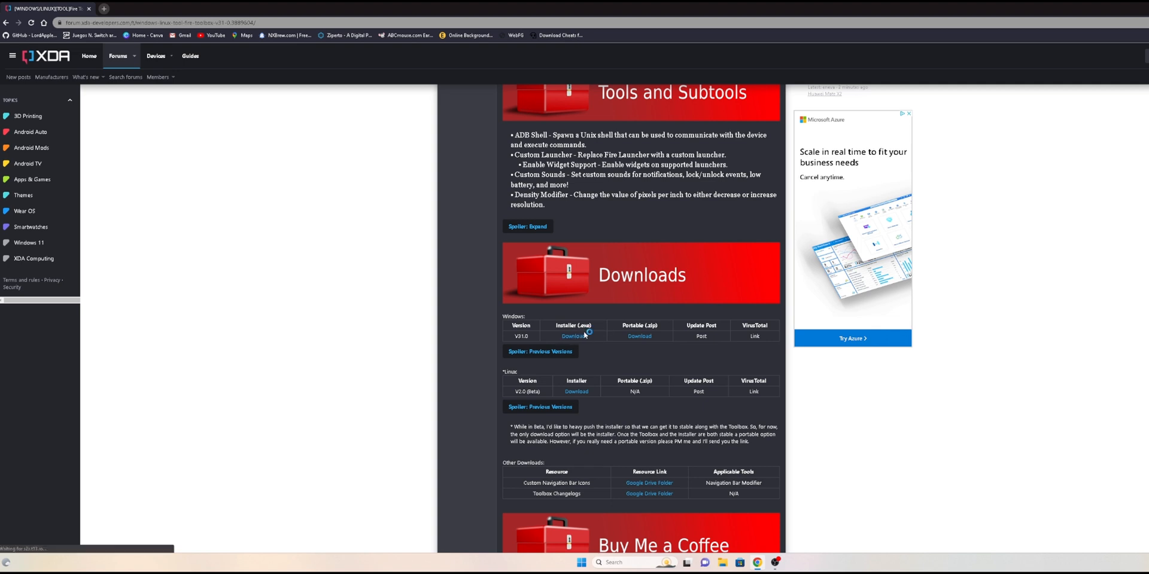
mouse_move(639, 336)
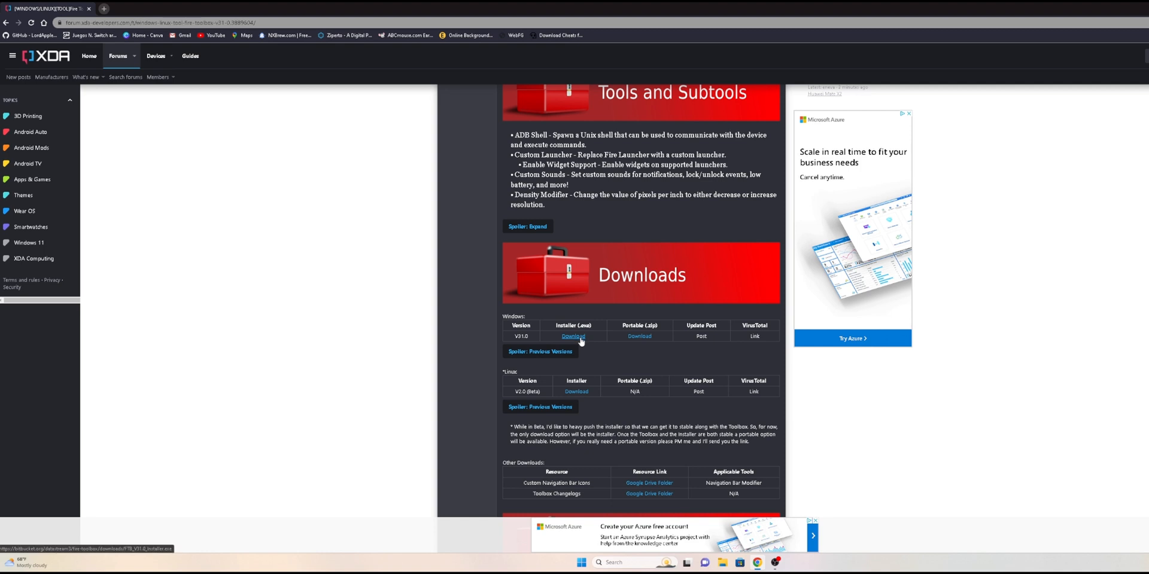
mouse_move(603, 351)
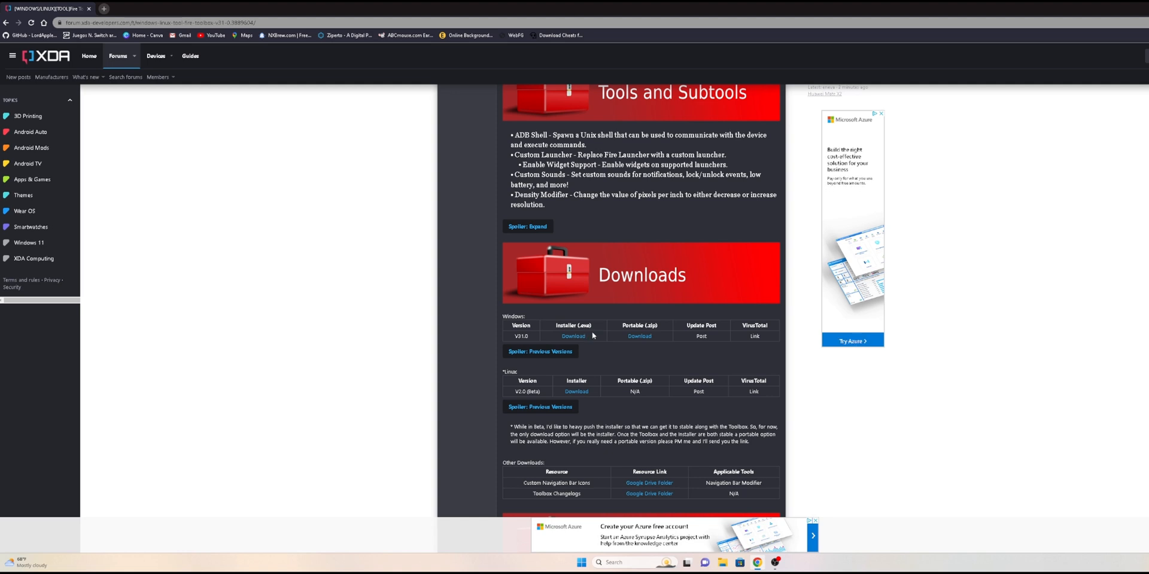
mouse_move(591, 334)
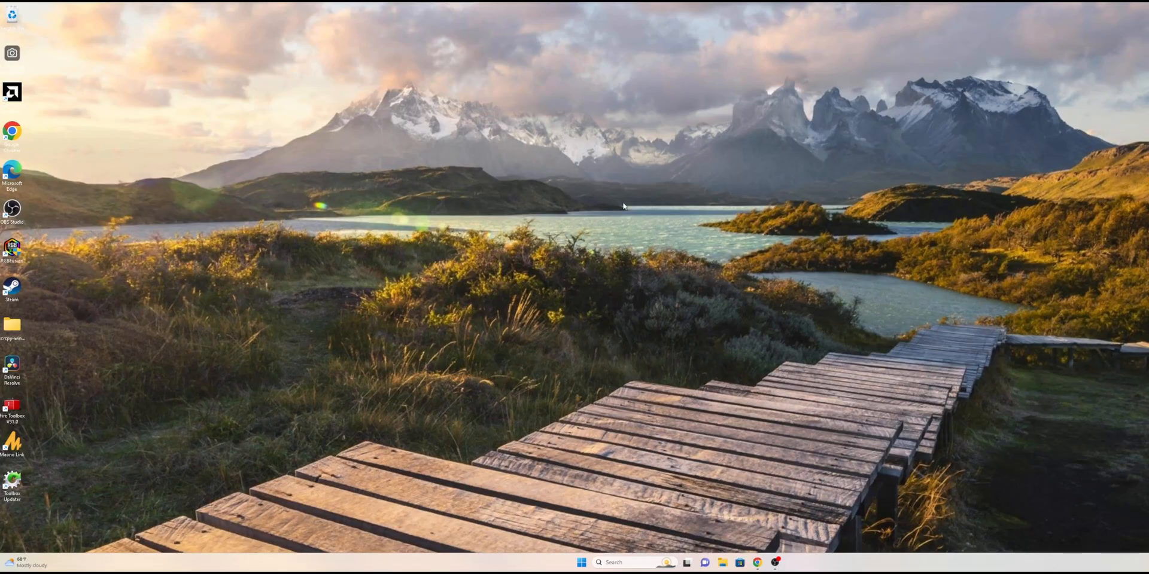
mouse_move(78, 470)
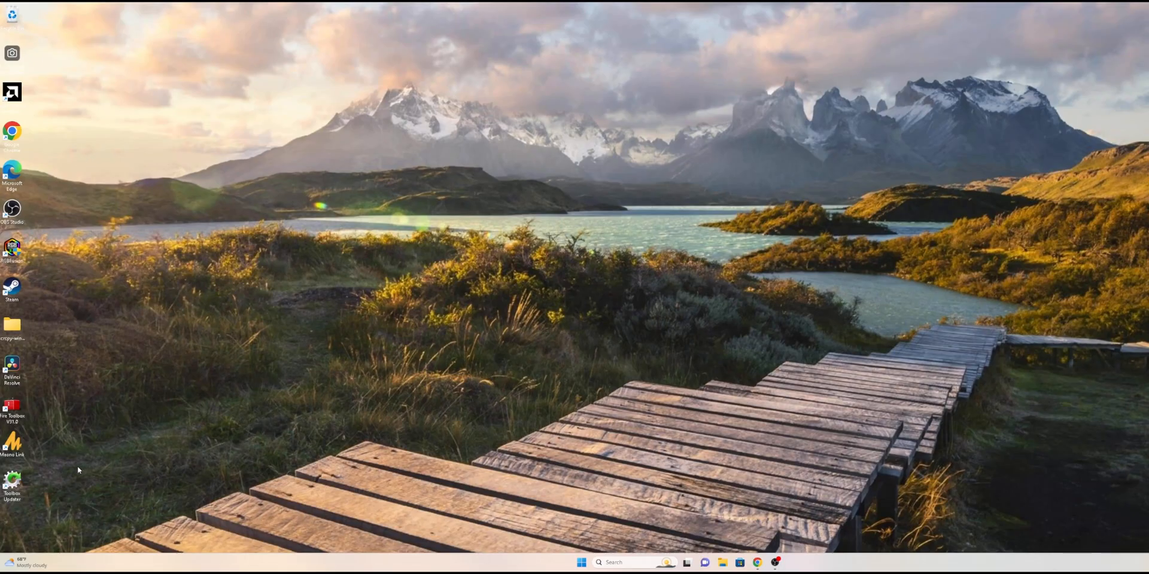
mouse_move(141, 366)
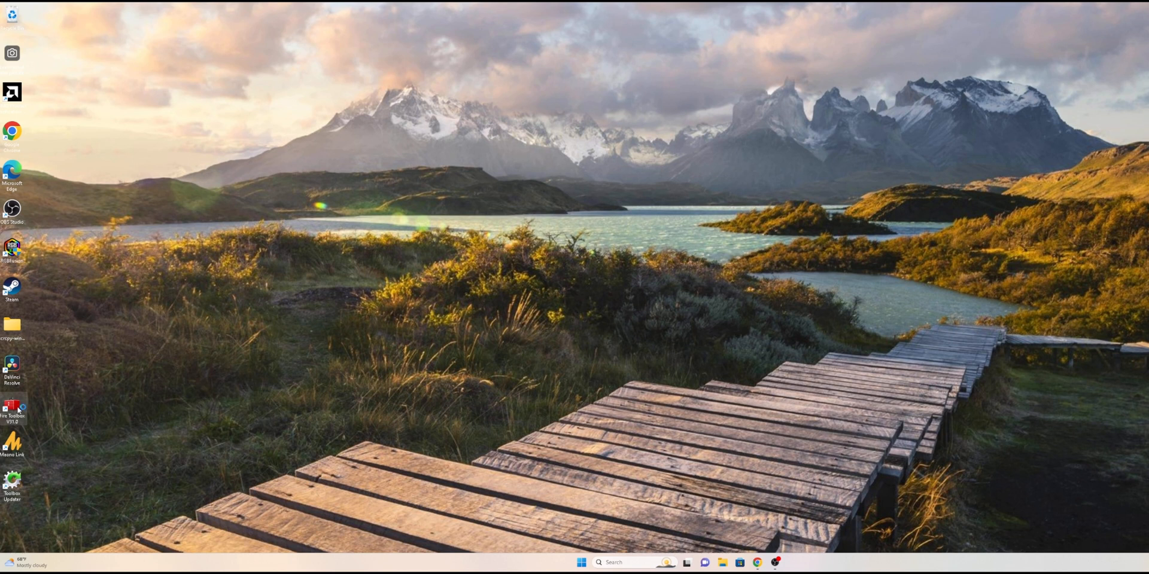
Launch Fire Toolbox V31.0 from its desktop shortcut
double_click(12, 408)
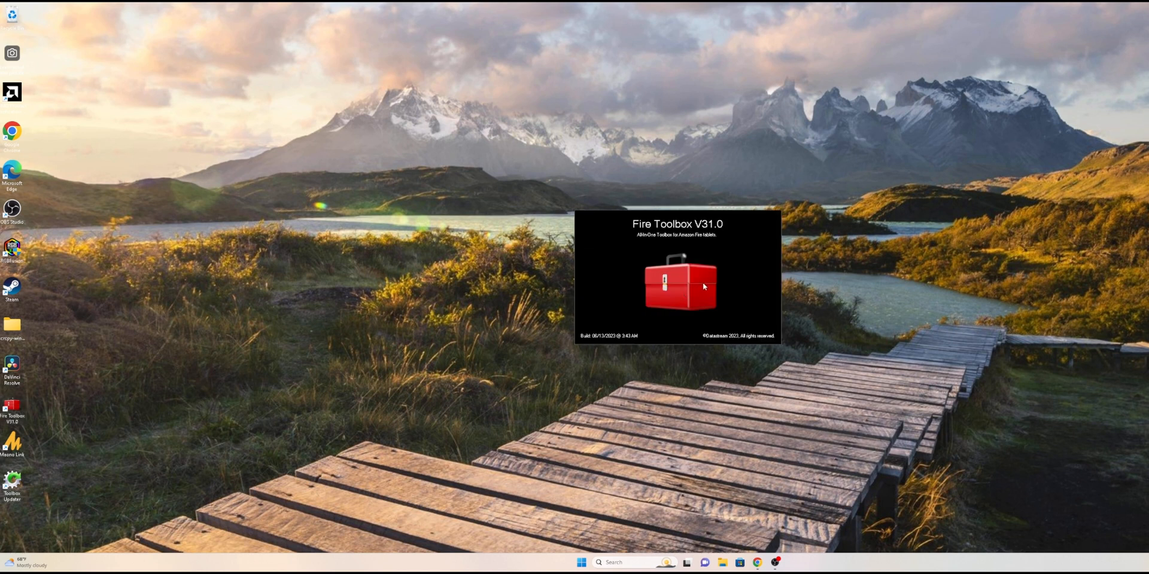